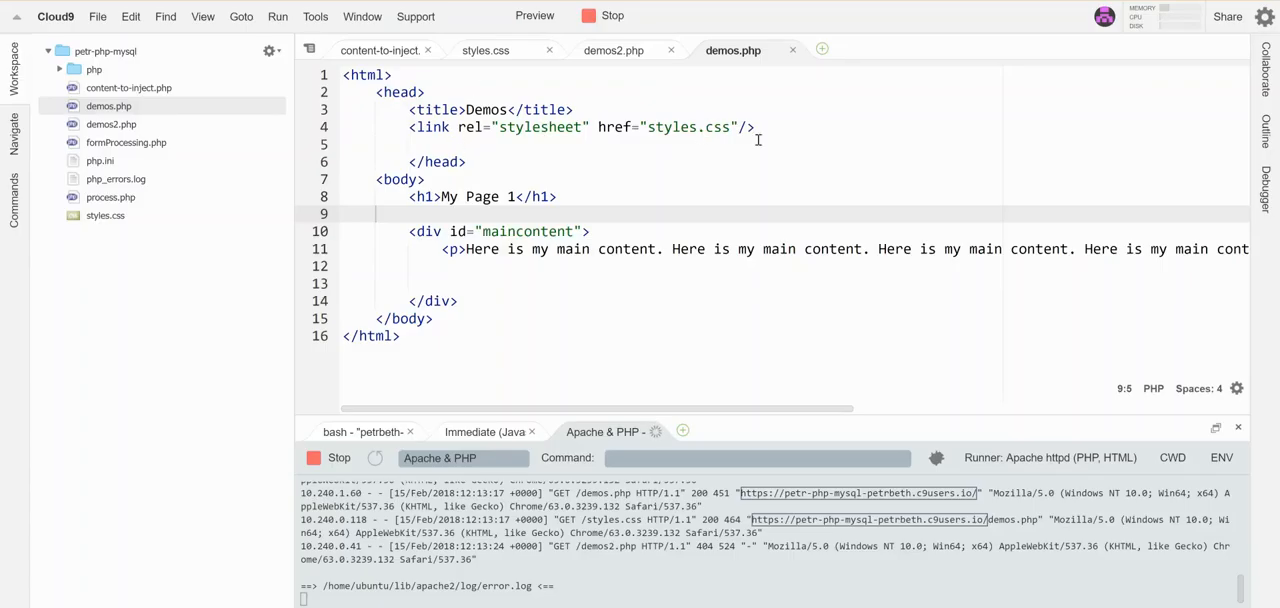
mouse_move(440, 193)
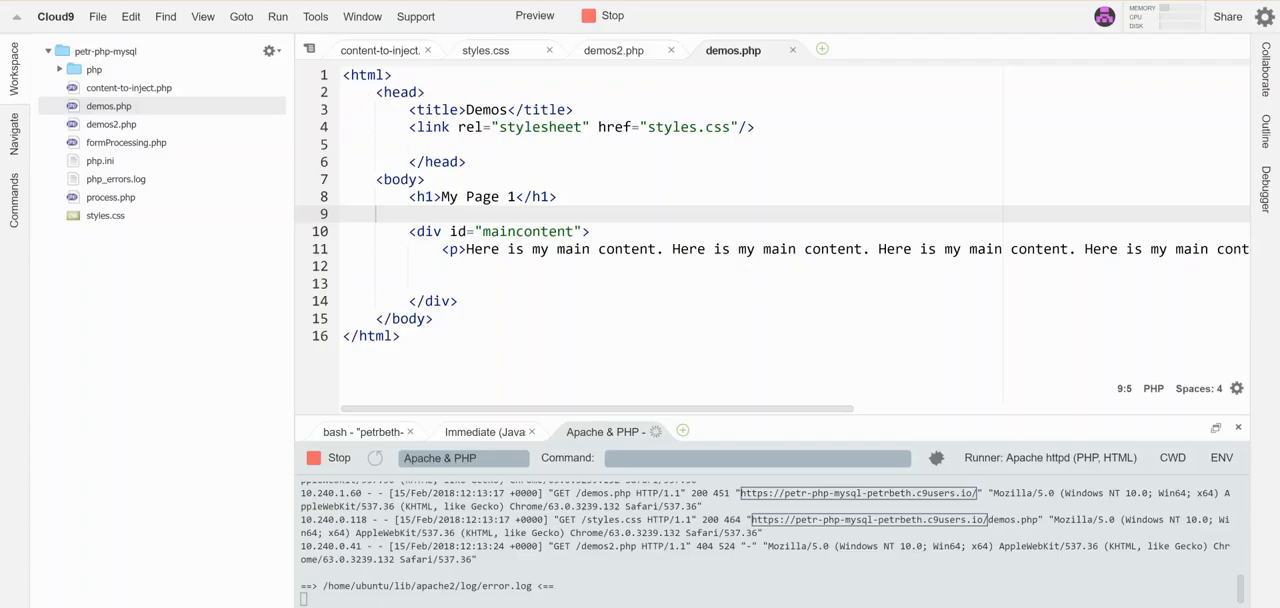
mouse_move(613, 50)
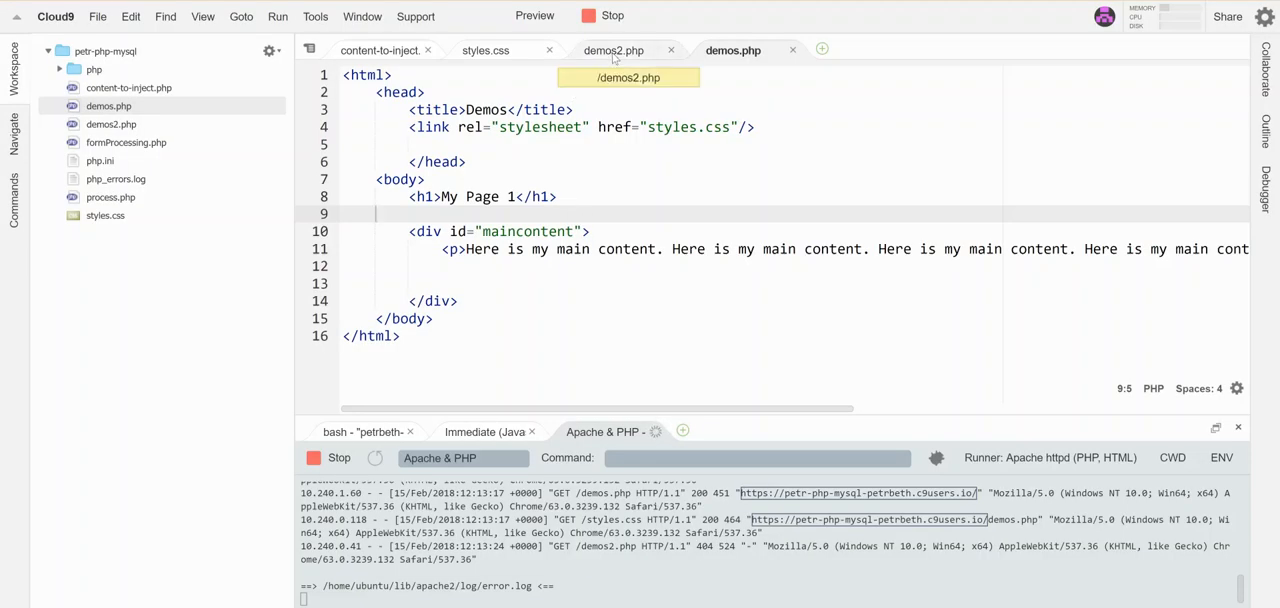
- Switch the editor to demos2.php, the page headed My Page 2
left_click(613, 50)
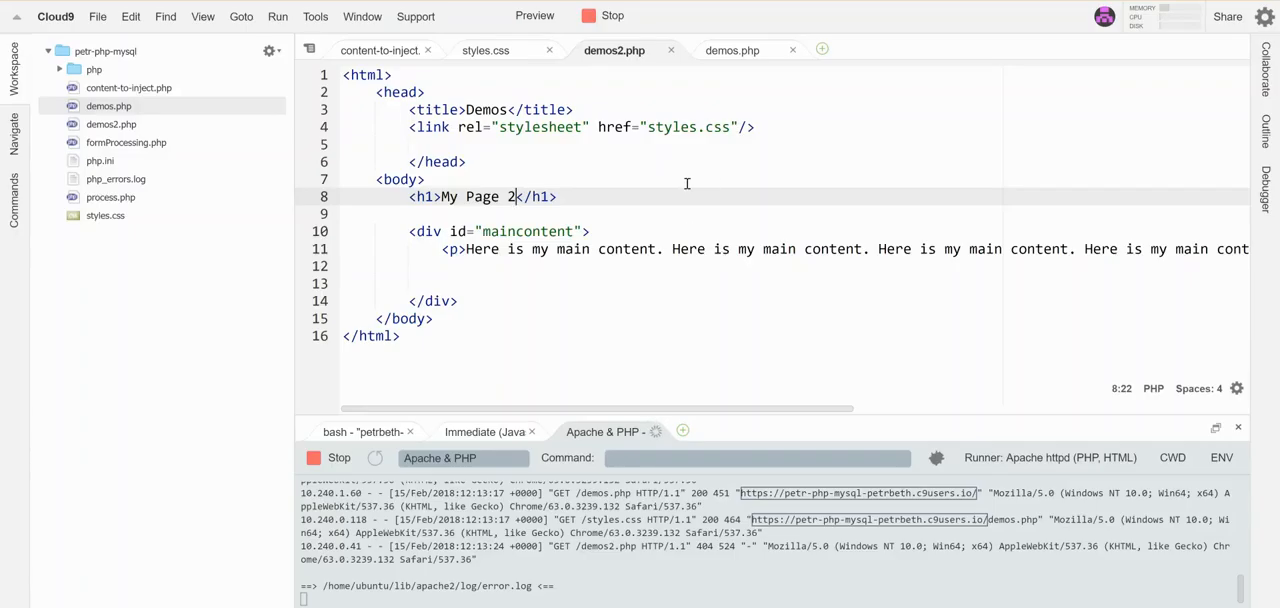
mouse_move(691, 169)
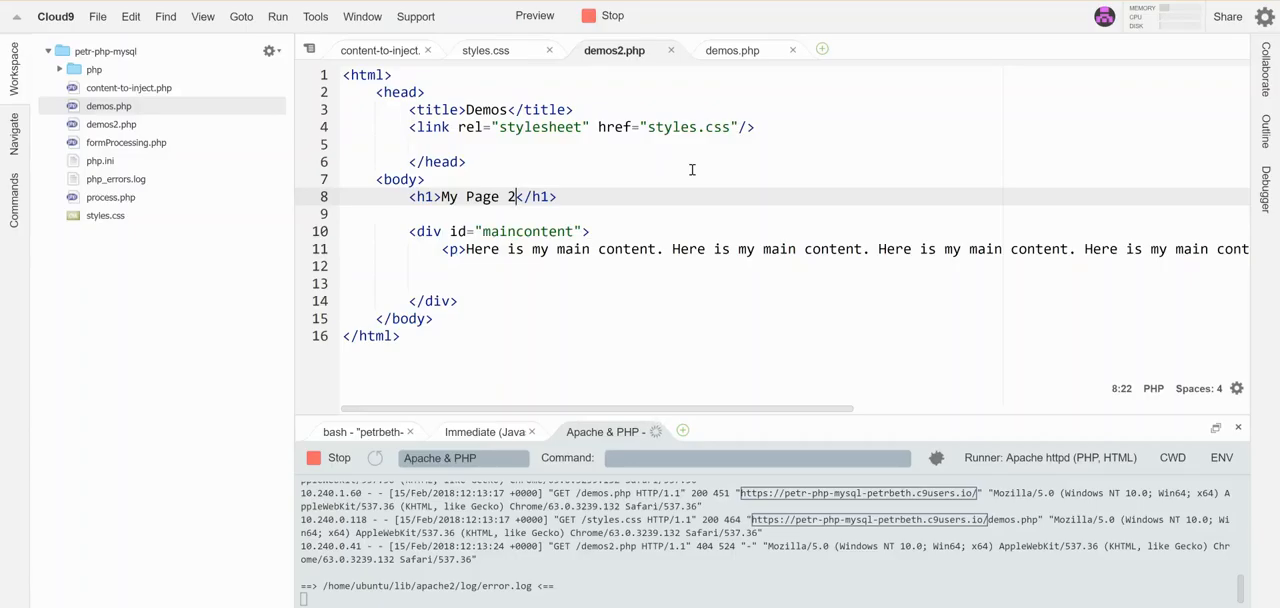
mouse_move(634, 172)
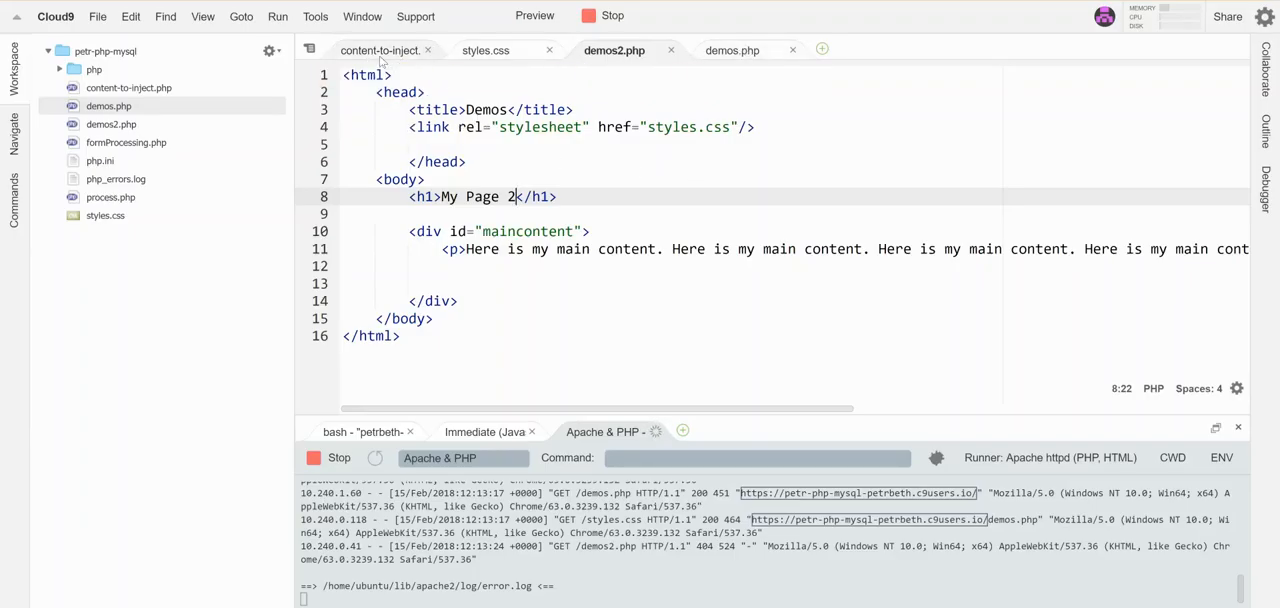
- Show content-to-inject.php with its nav list of Link 1 to Link 3
left_click(380, 50)
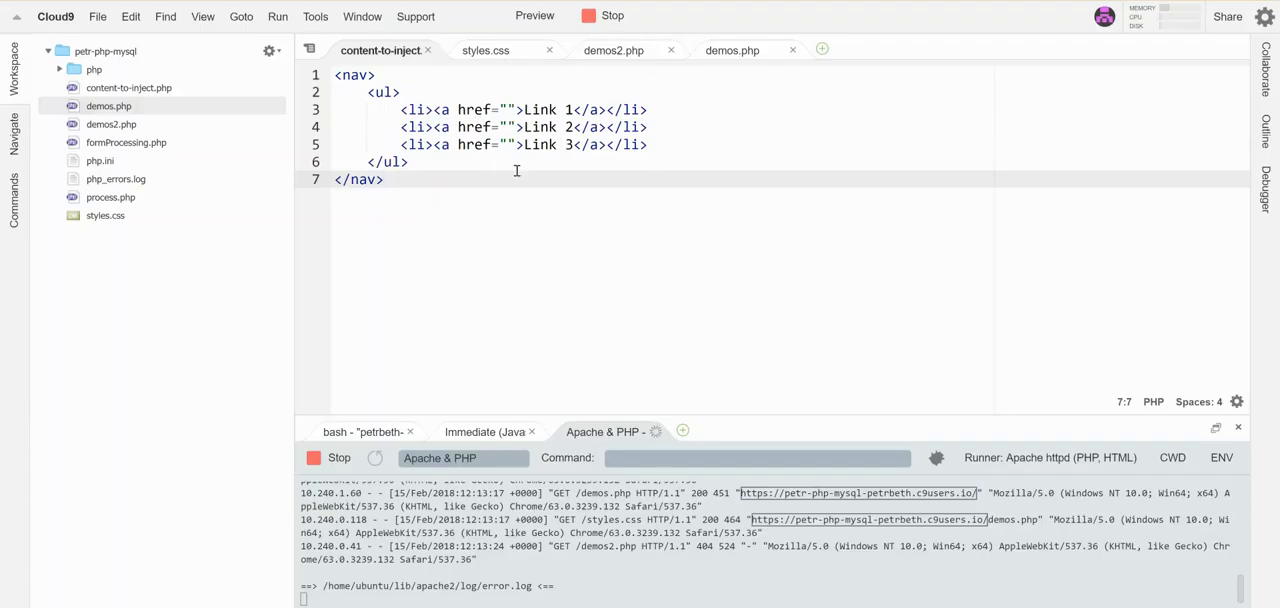
mouse_move(604, 82)
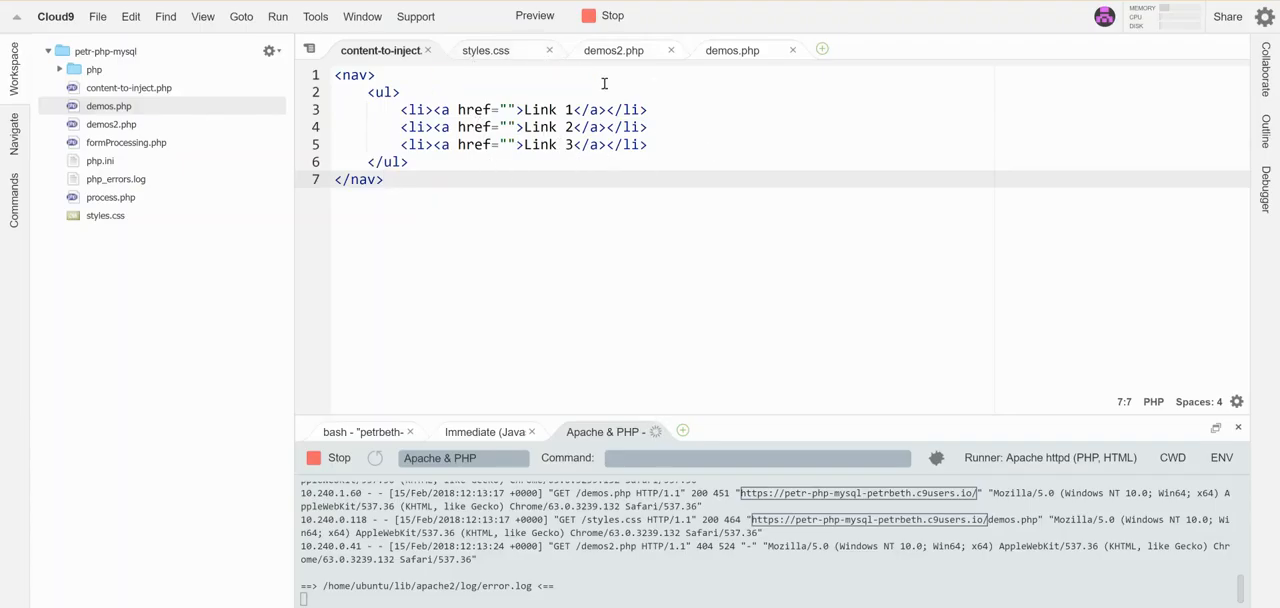
mouse_move(732, 50)
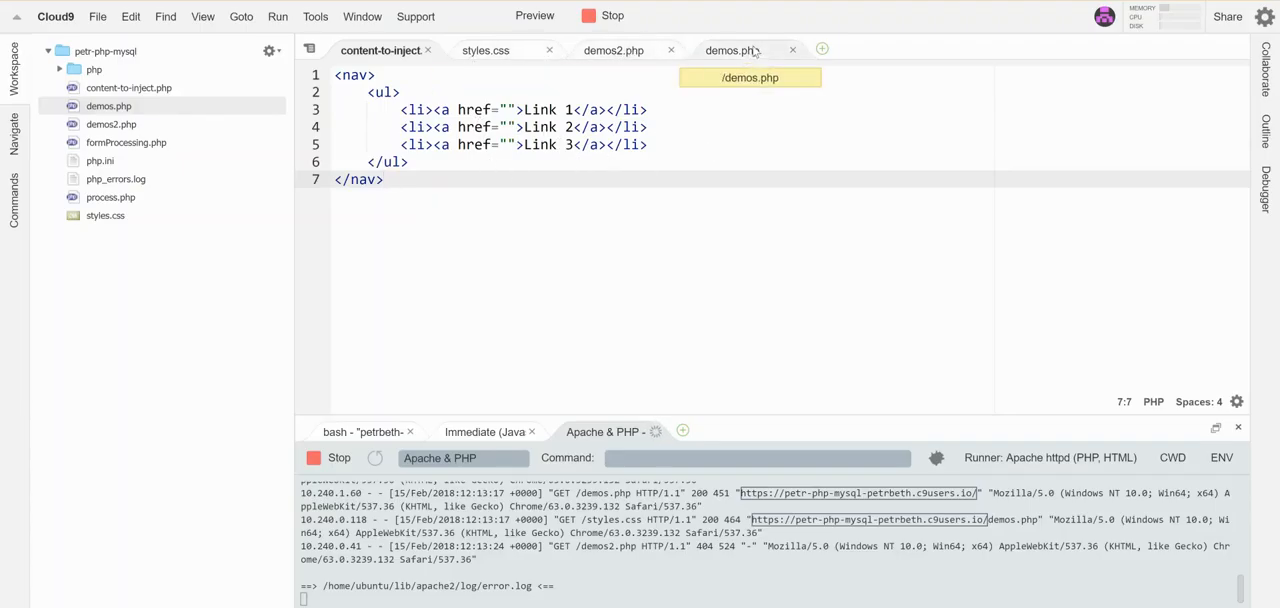
- Insert <?php include("content-to-inject.php"); ?> under the My Page 1 heading in demos.php
left_click(733, 50)
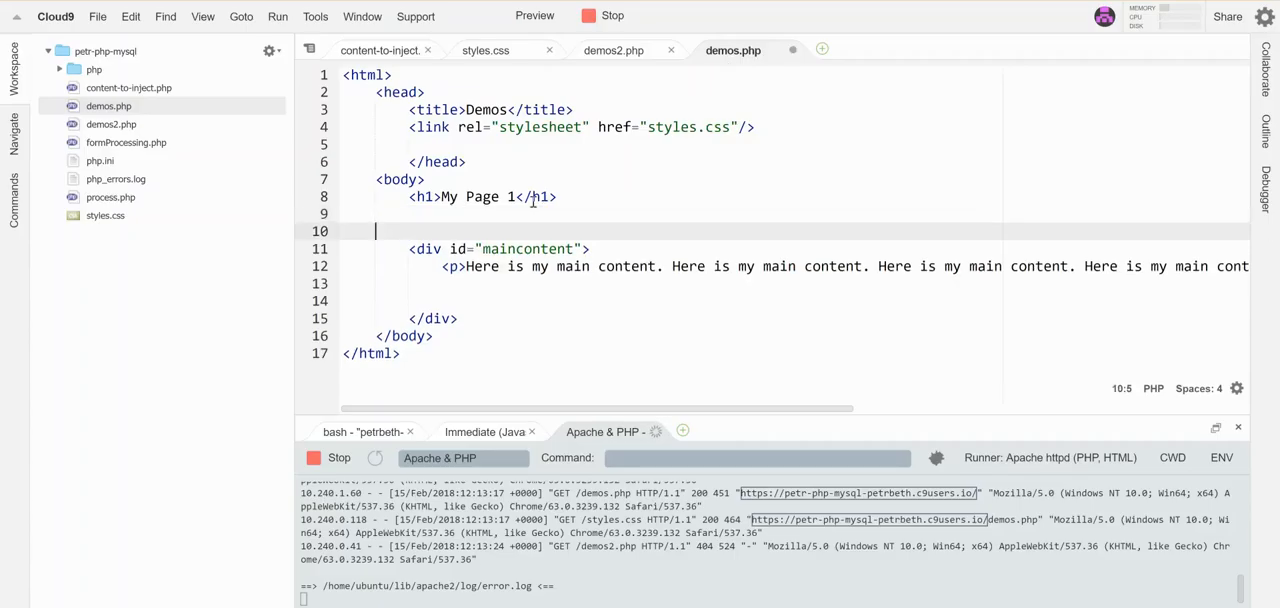
left_click(410, 213)
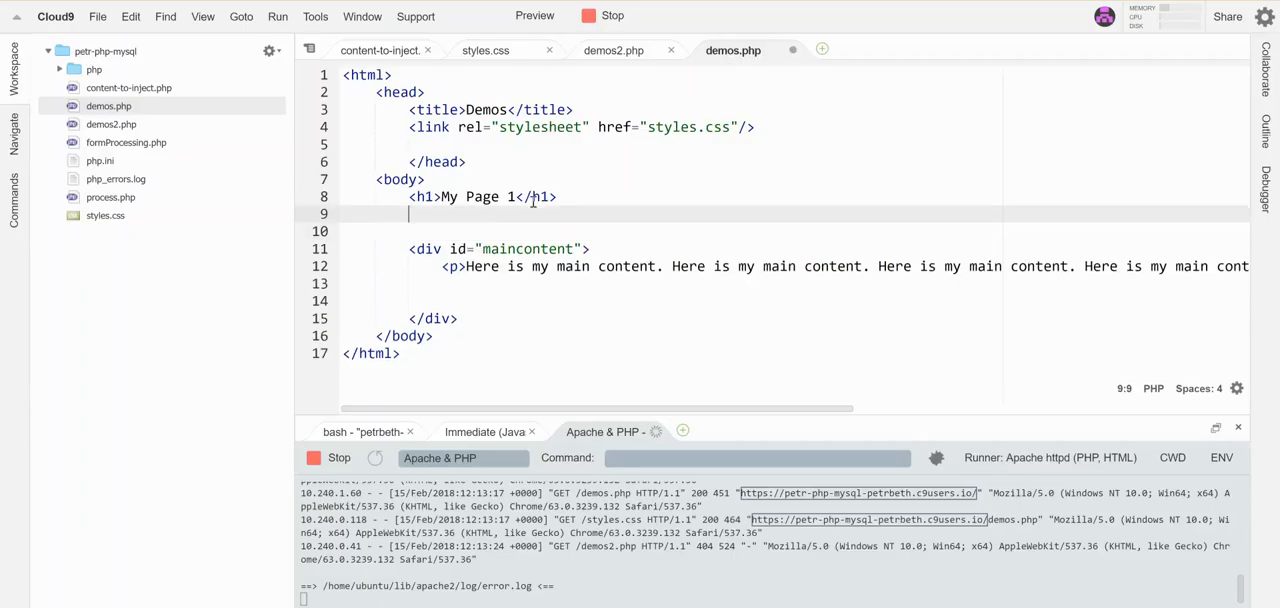
type("<?php")
left_click(795, 231)
type("?>")
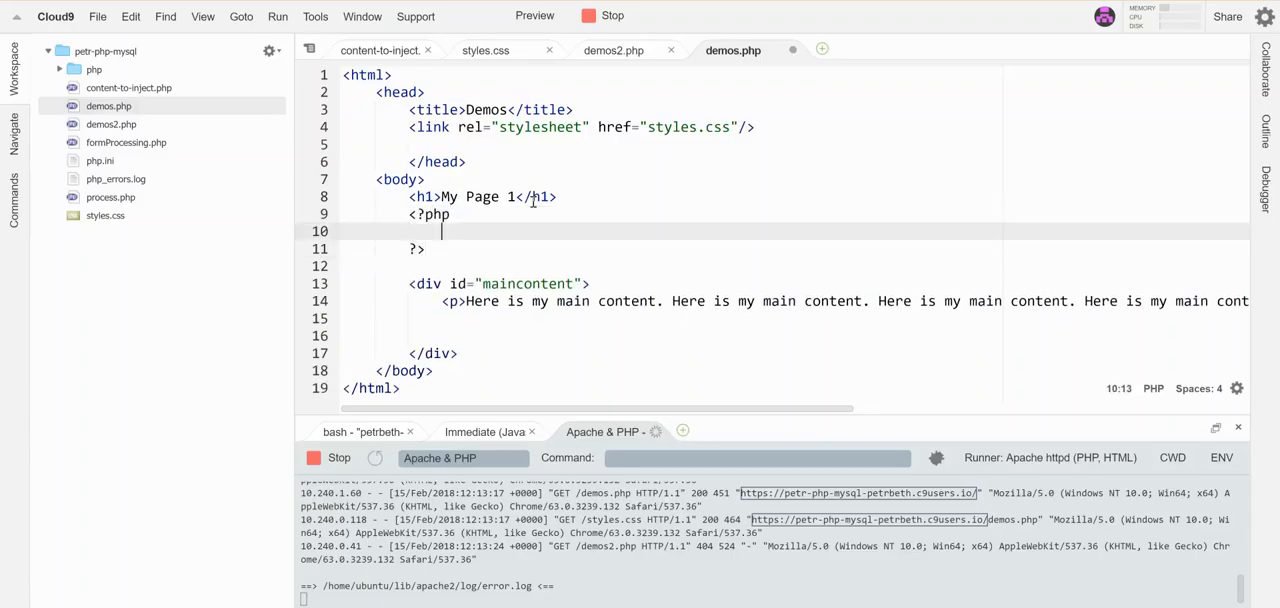
type("include(\"")
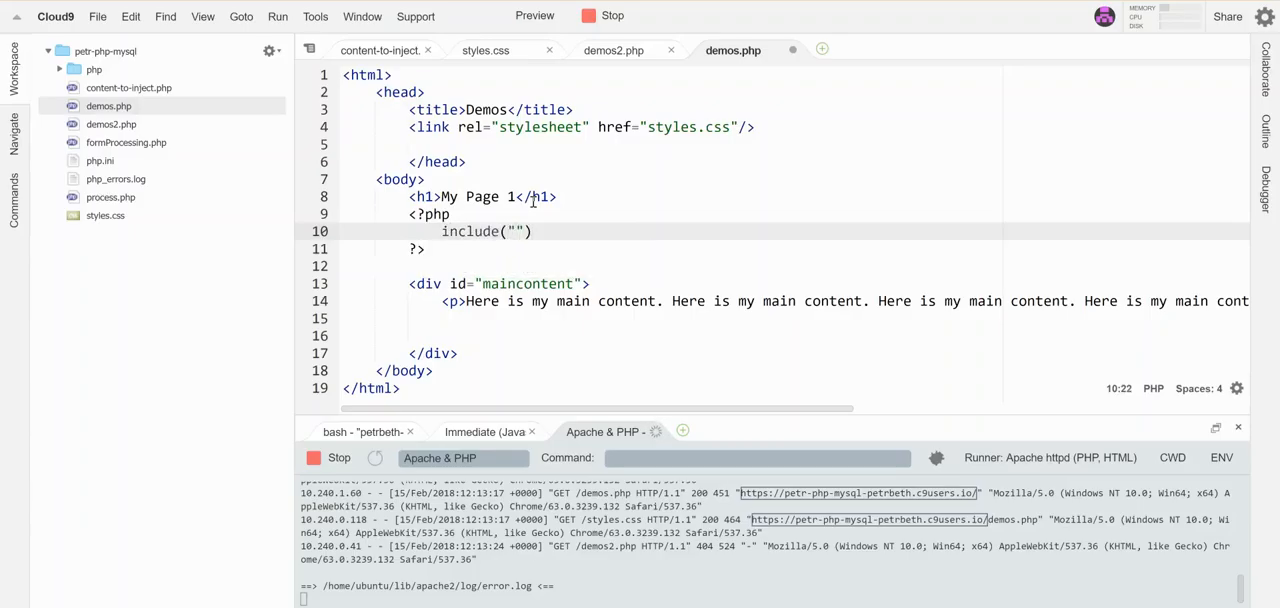
type("content-to-inject")
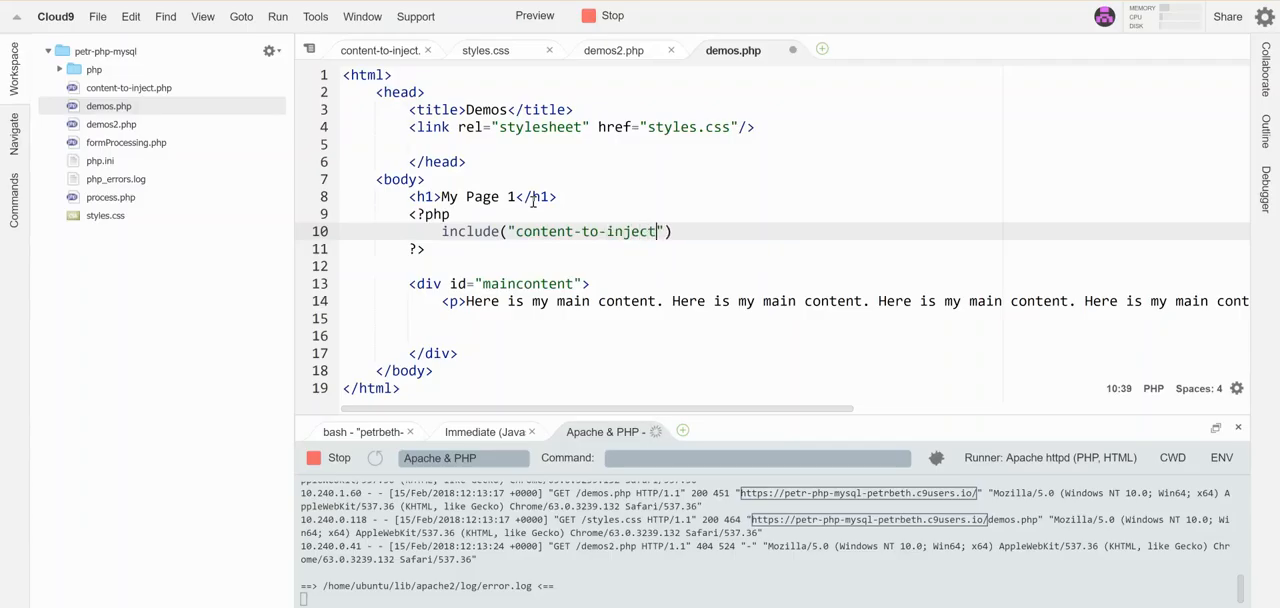
type(".php")
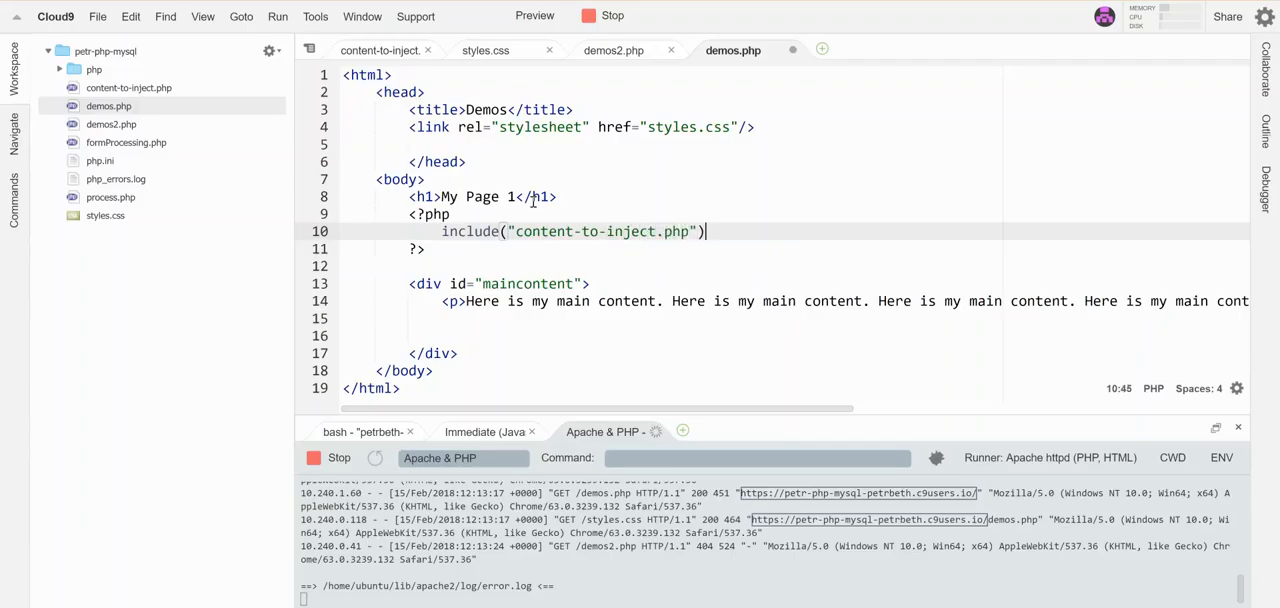
type(";")
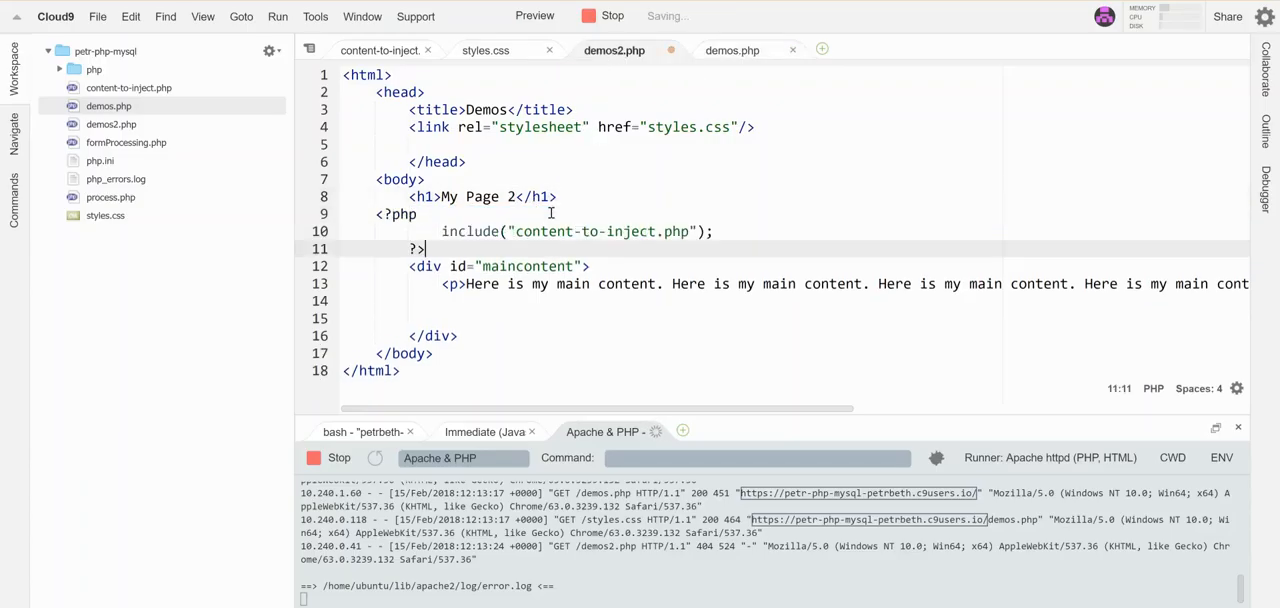
- Fix the PHP include block's indentation in demos2.php and bring up styles.css
left_click(410, 214)
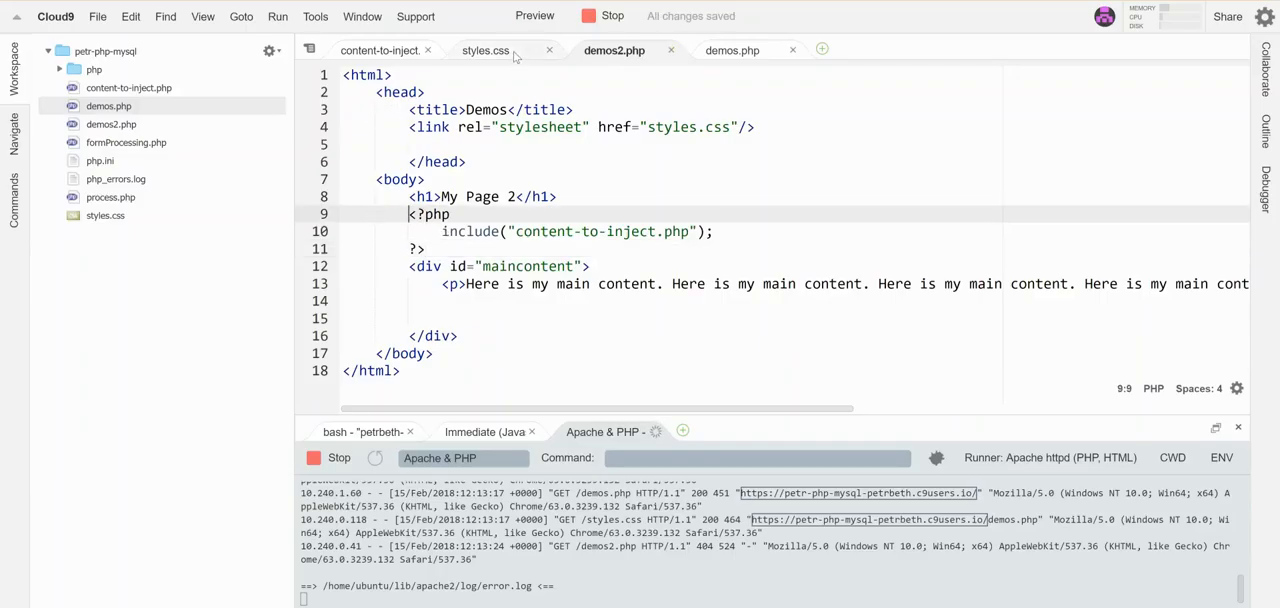
left_click(486, 50)
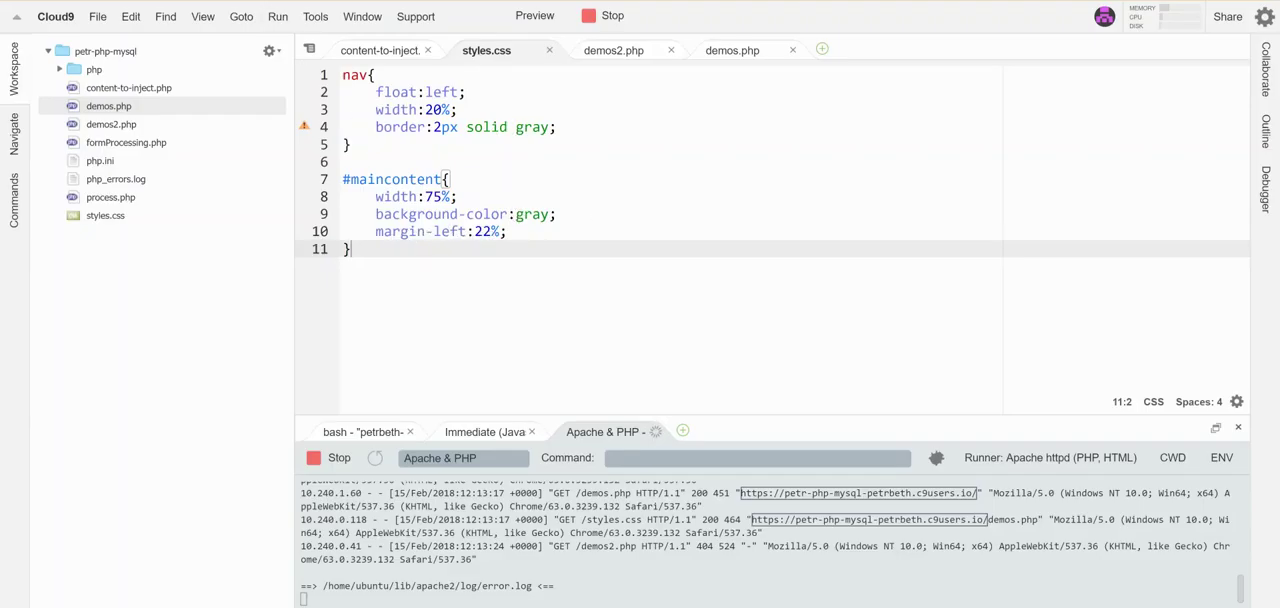
- Return to content-to-inject.php with its three placeholder nav links
left_click(534, 15)
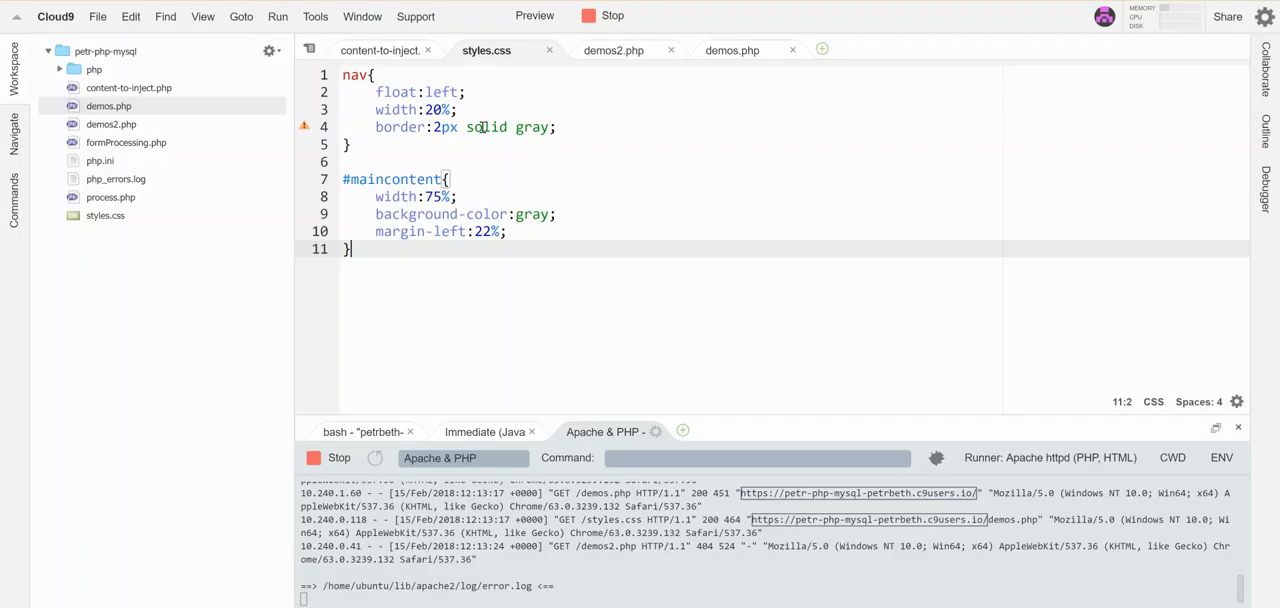
left_click(380, 50)
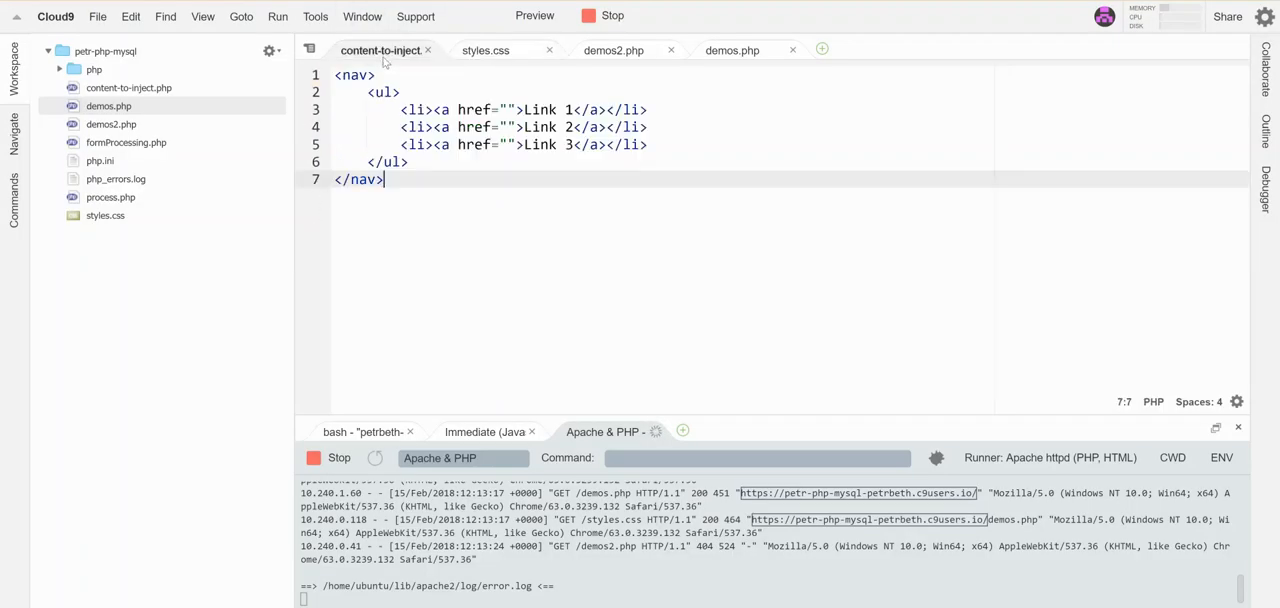
- Point the first nav link to demos.php and relabel it Page 1
left_click(508, 110)
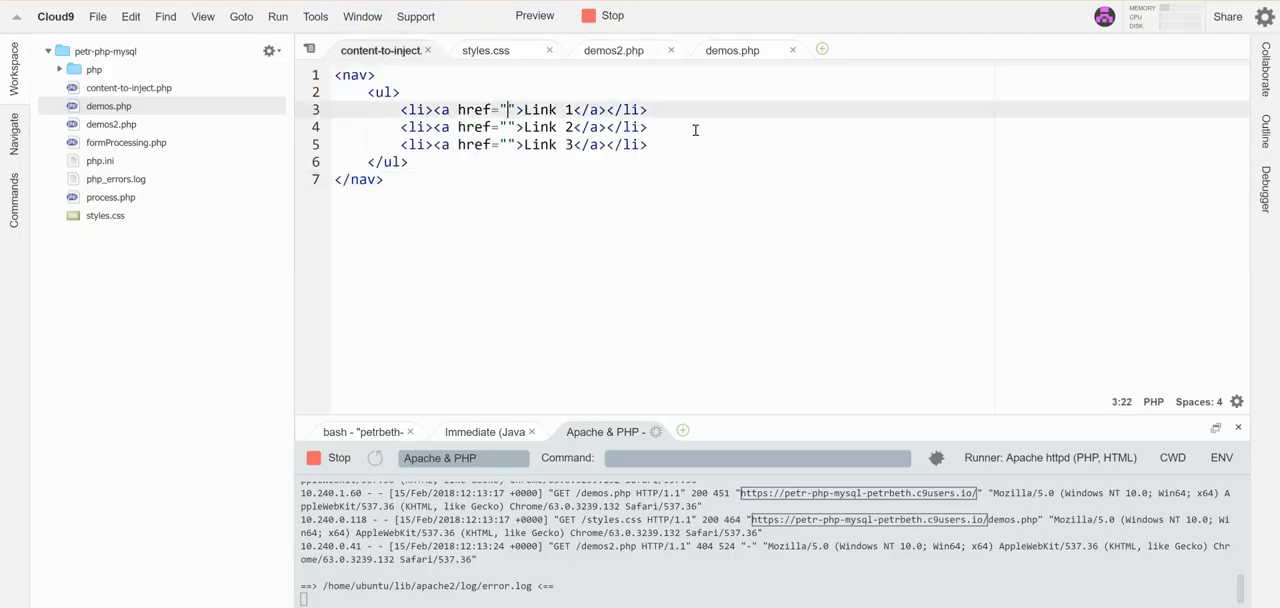
type("demos.php")
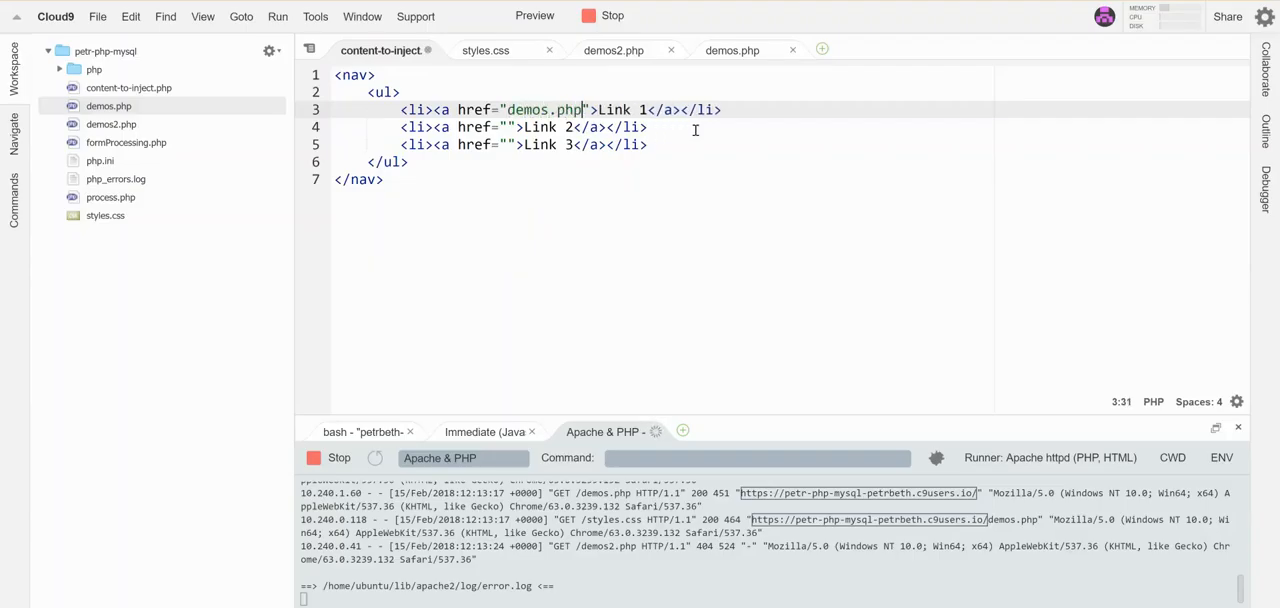
double_click(613, 109)
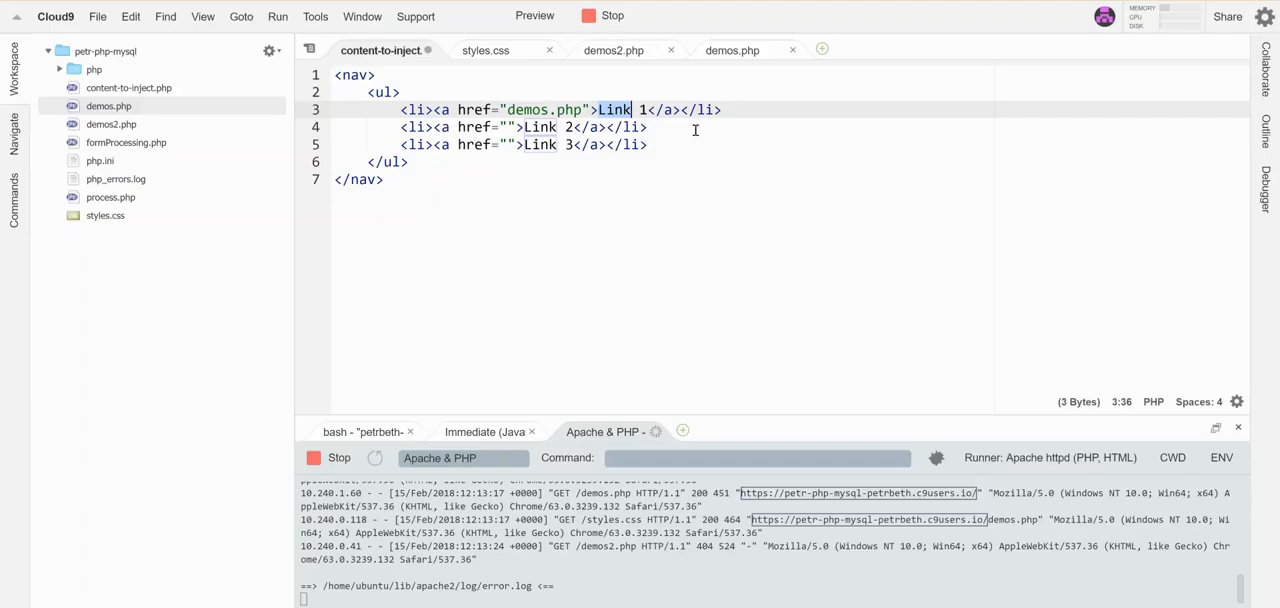
type("Page")
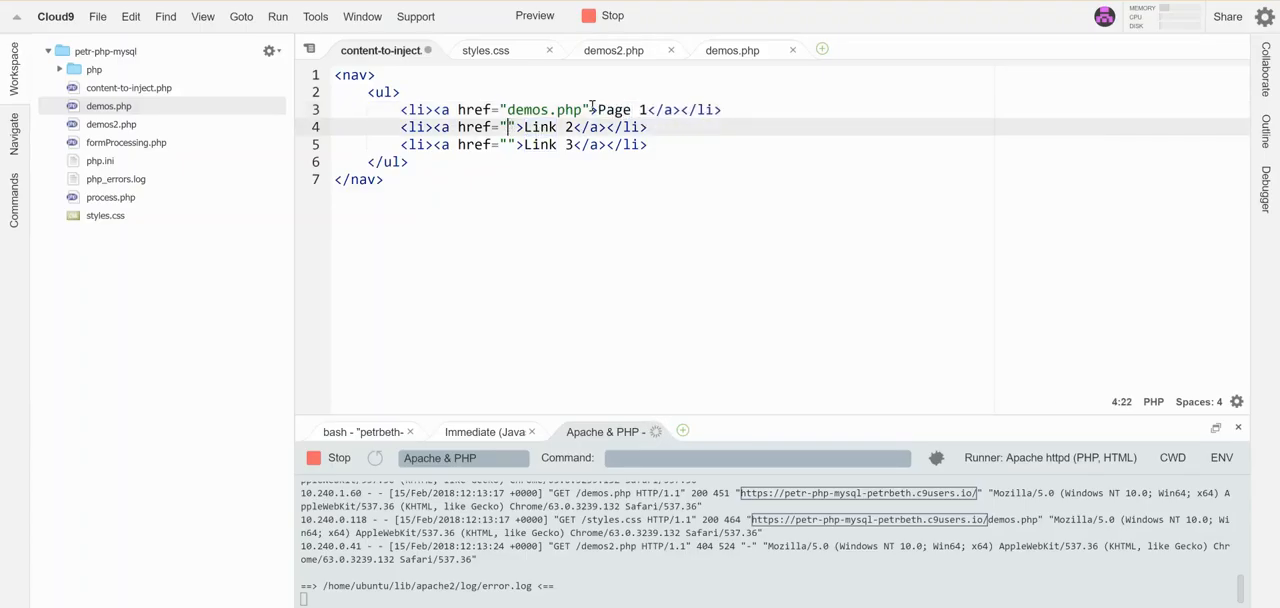
- Point the second nav link to demos2.php, relabel it Page 2, and save
type("demos2.pp")
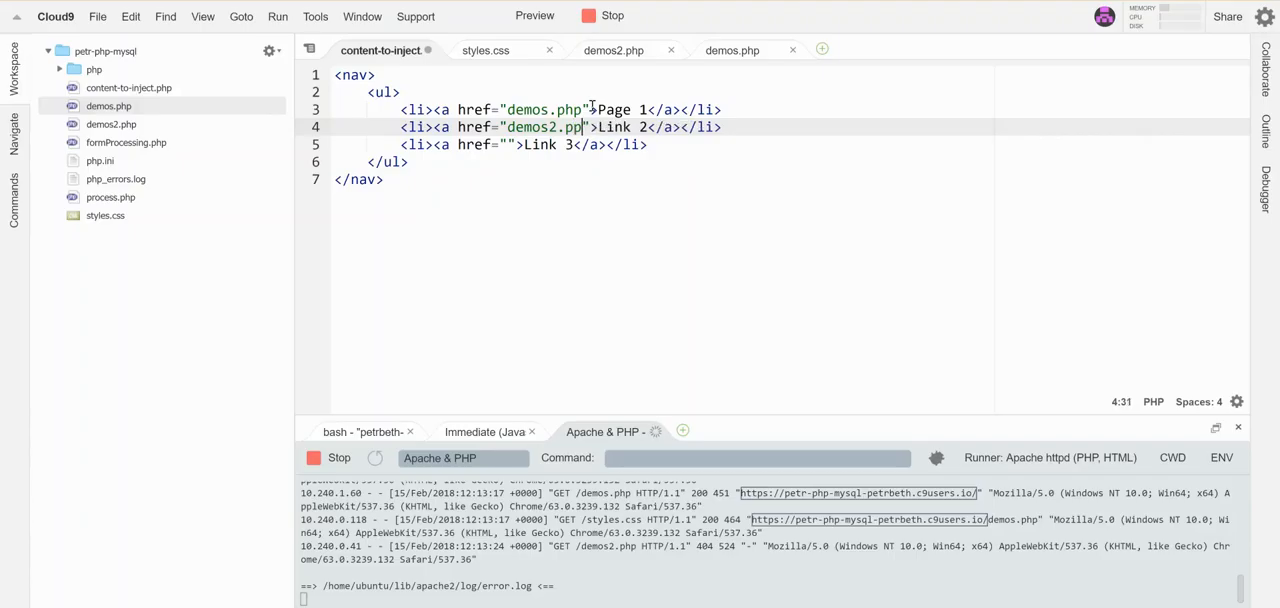
type("h")
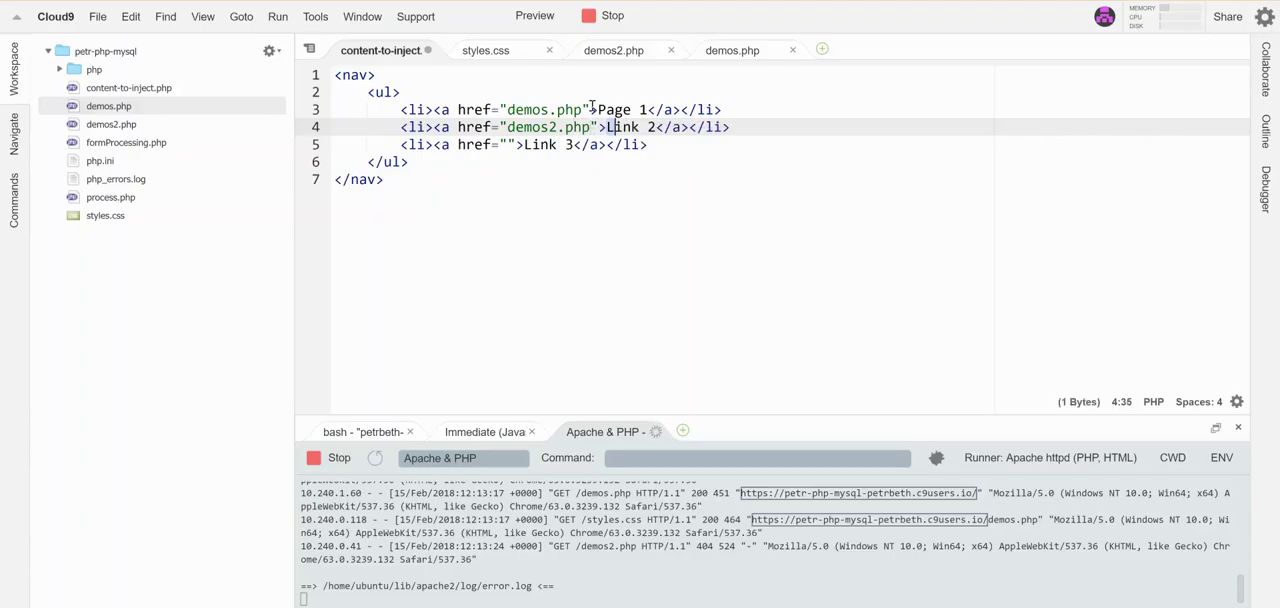
type("Page")
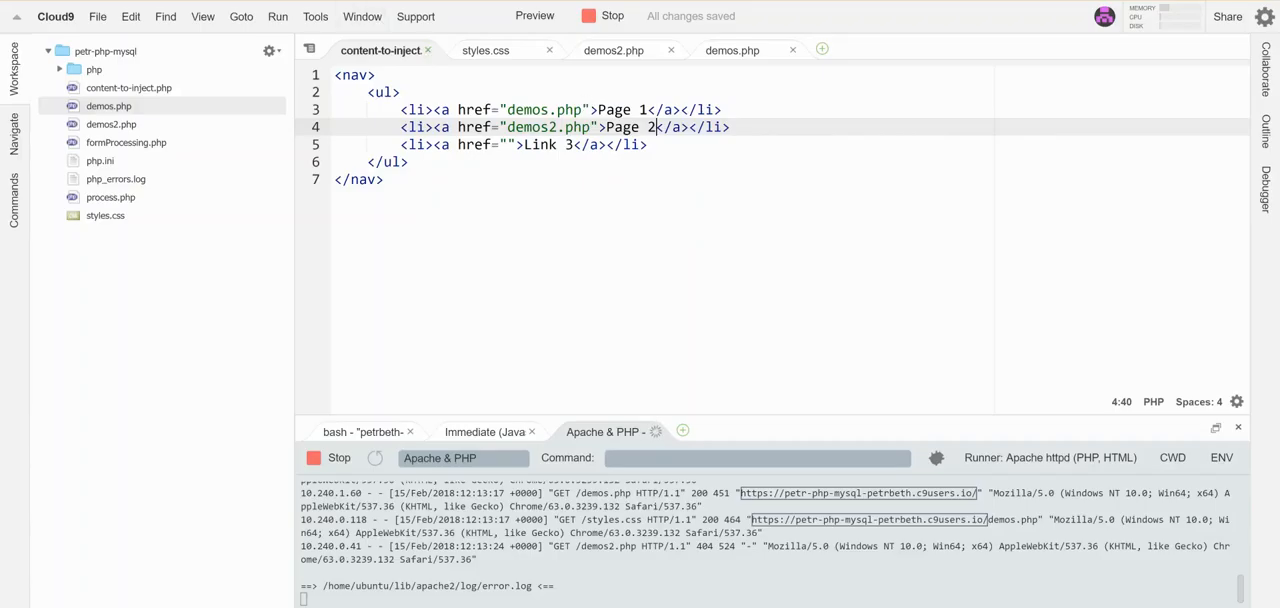
left_click(534, 15)
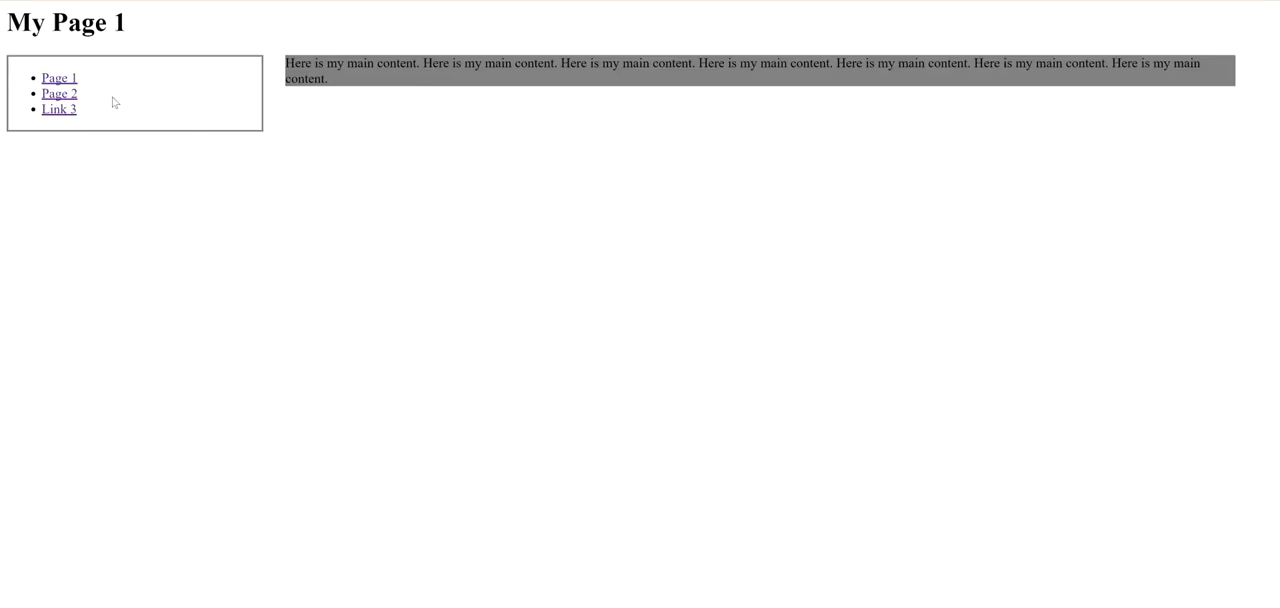
- Follow the Page 2 nav link from My Page 1 to My Page 2
left_click(58, 93)
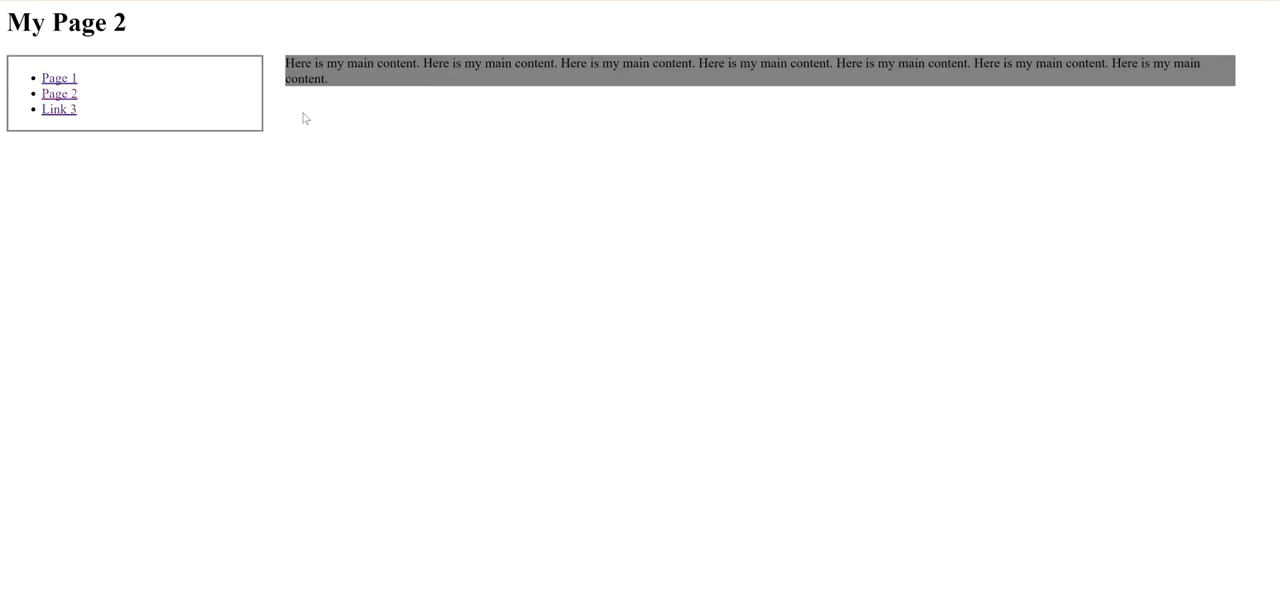
mouse_move(106, 22)
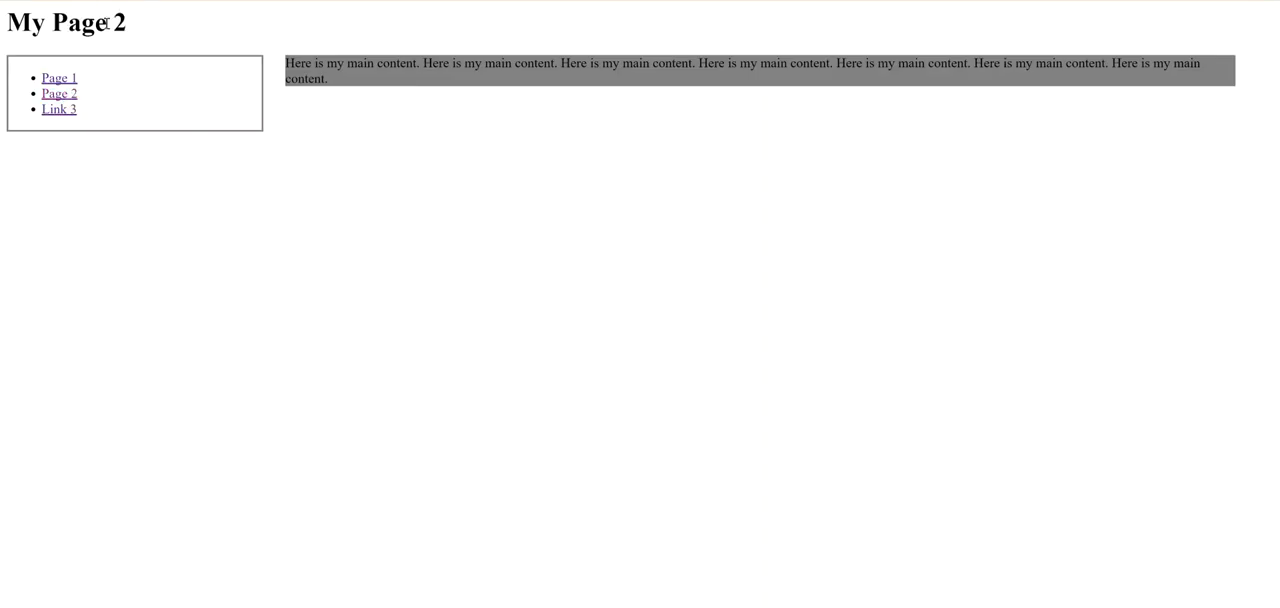
mouse_move(167, 253)
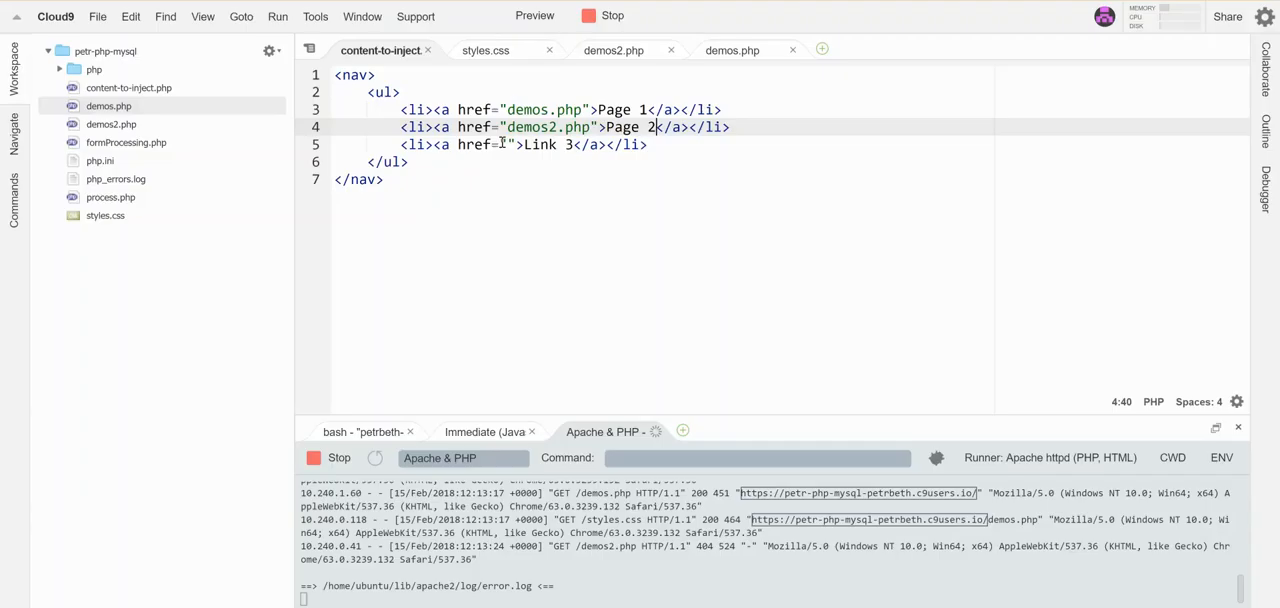
type("http:")
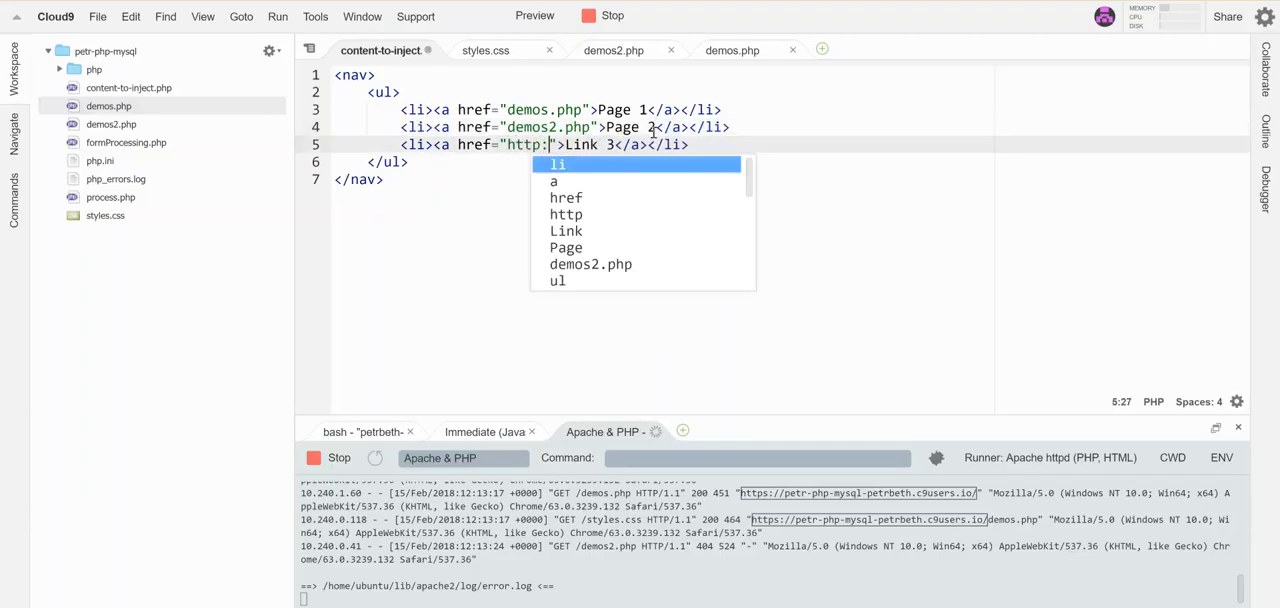
type("//www.google.com")
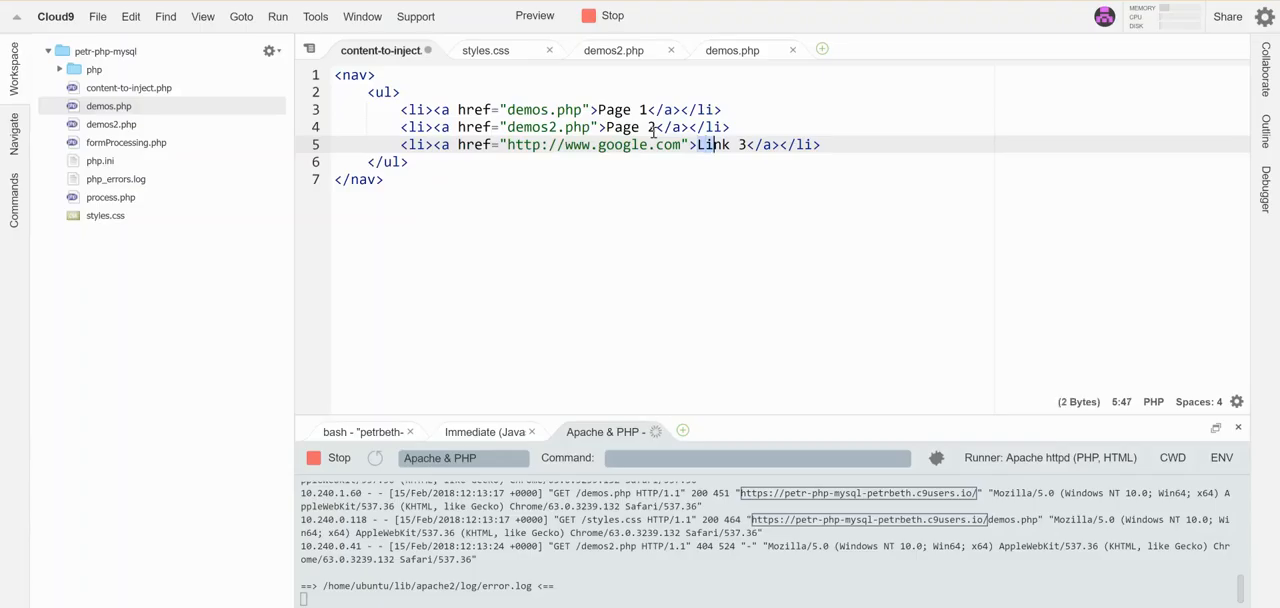
type("Google")
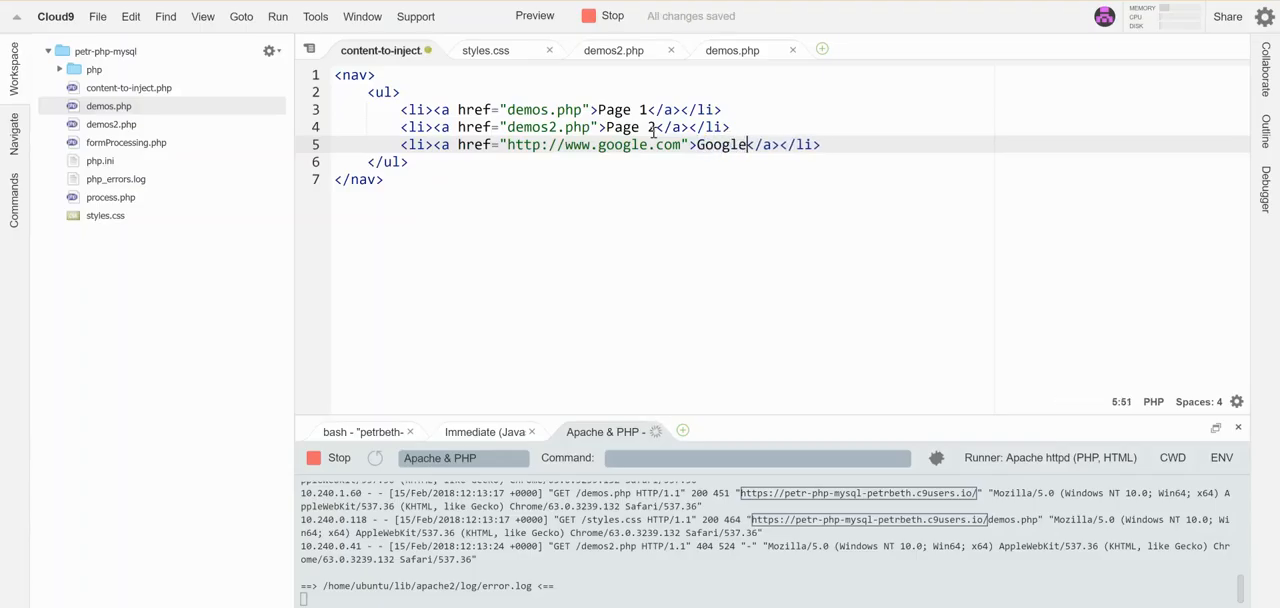
left_click(534, 15)
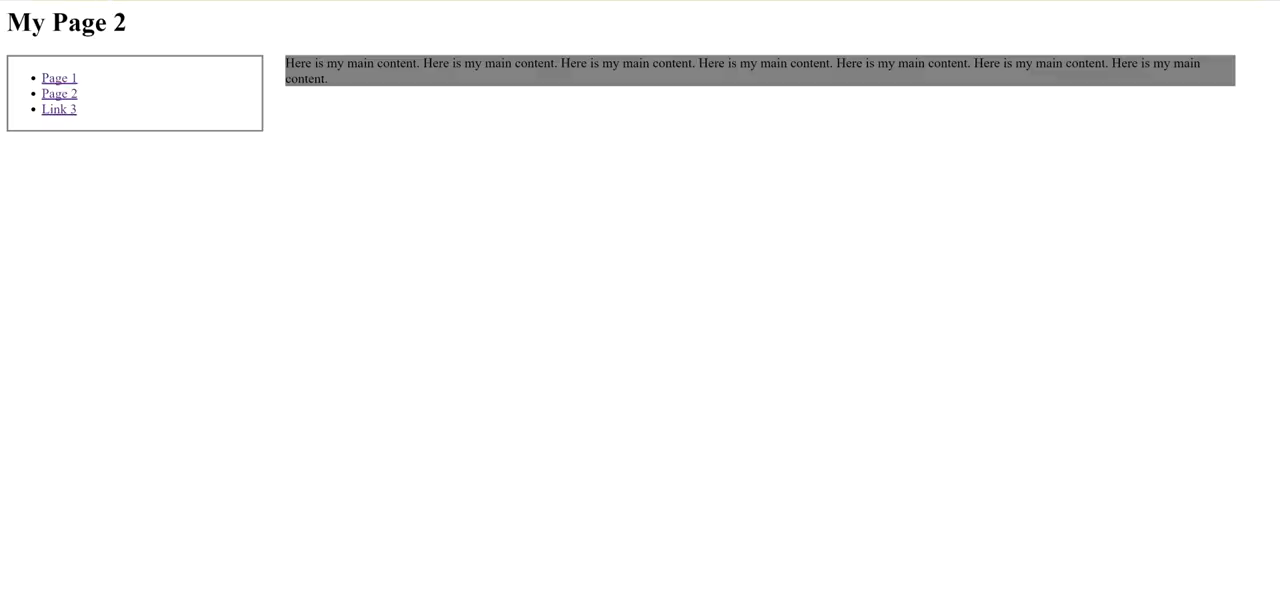
- Check My Page 2 in Chrome, then go back to content-to-inject.php in Cloud9
left_click(58, 78)
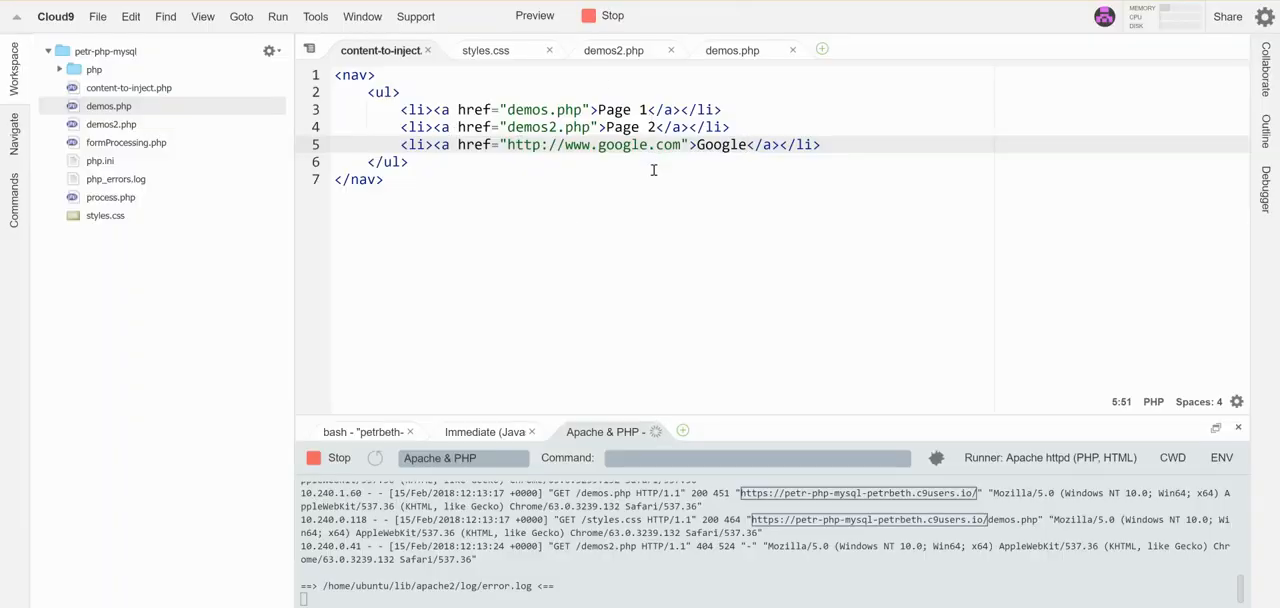
mouse_move(613, 50)
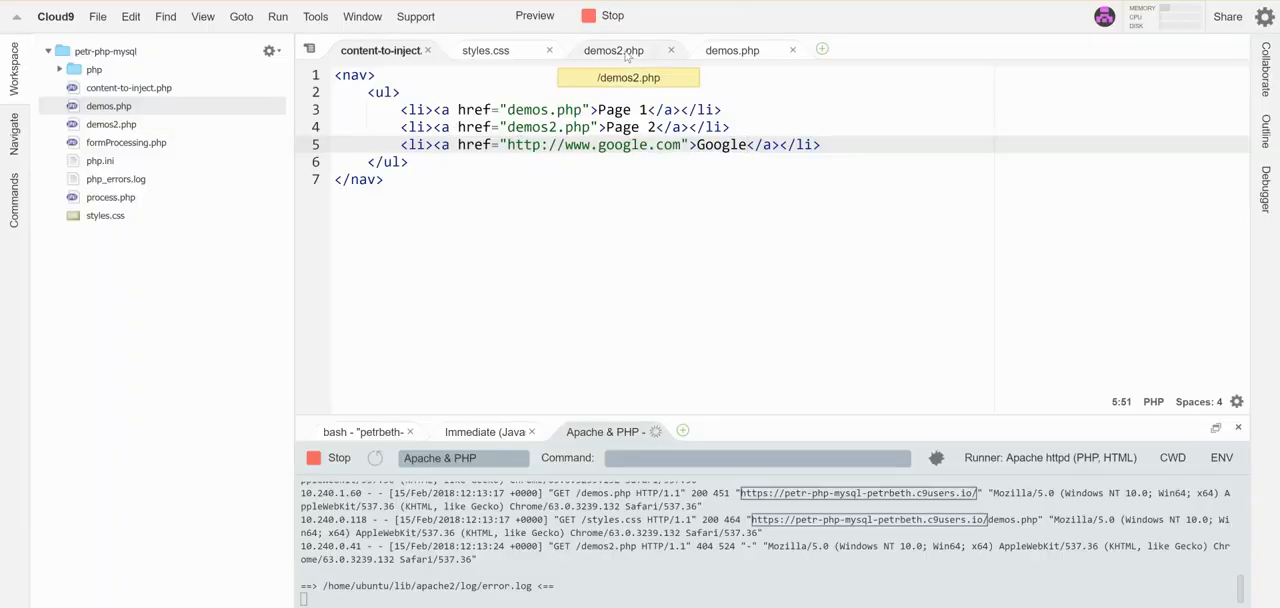
mouse_move(770, 161)
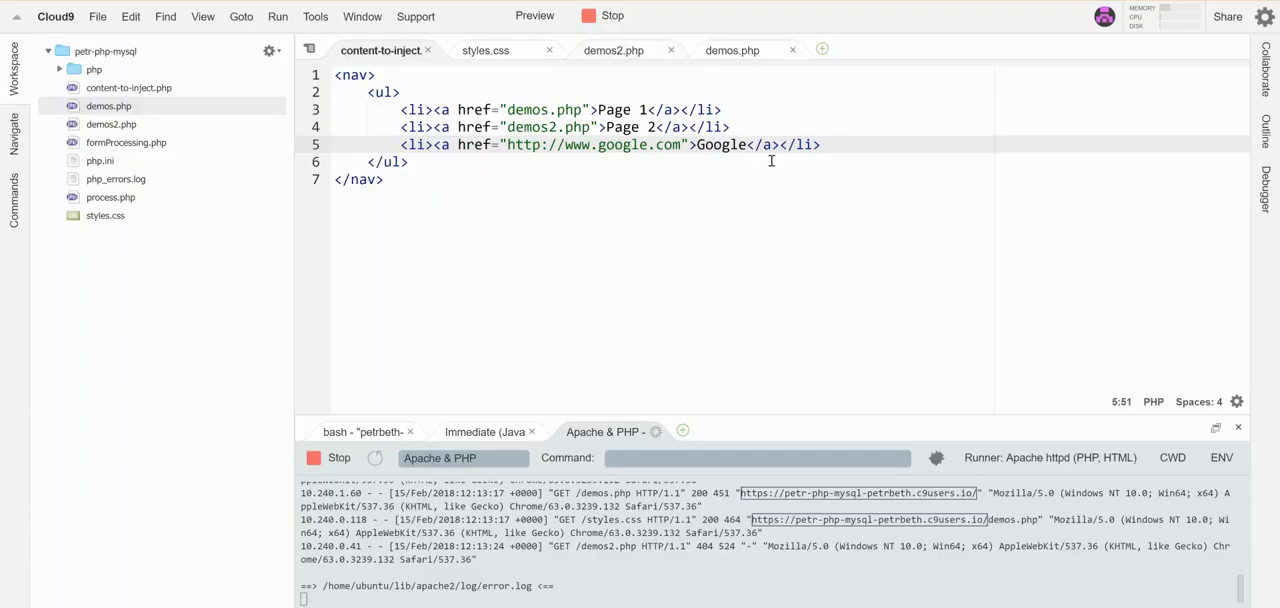